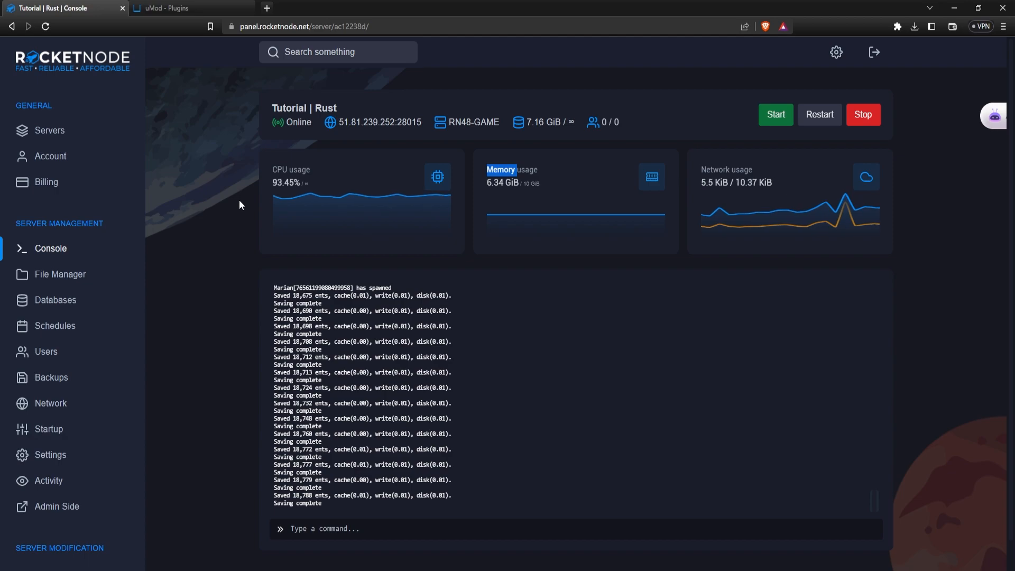
Step: Sort uMod plugins by most downloads and download the Stack Size Controller plugin file
left_click(188, 7)
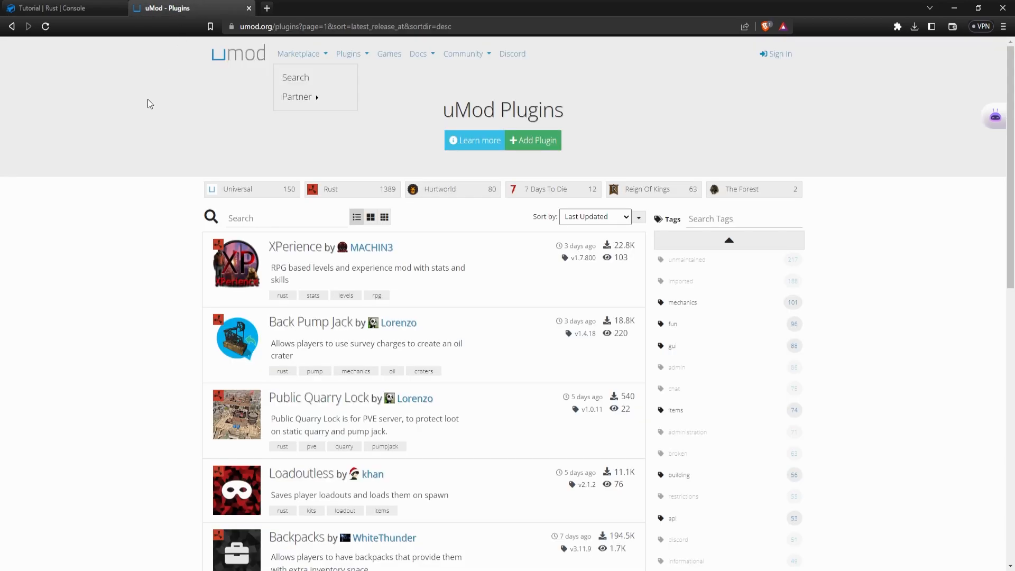
mouse_move(545, 195)
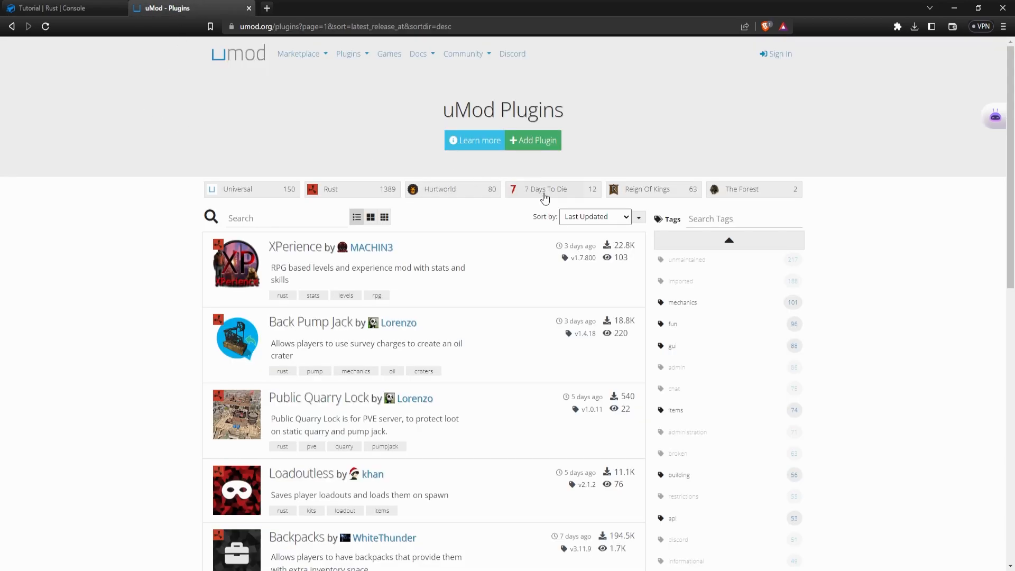
mouse_move(601, 268)
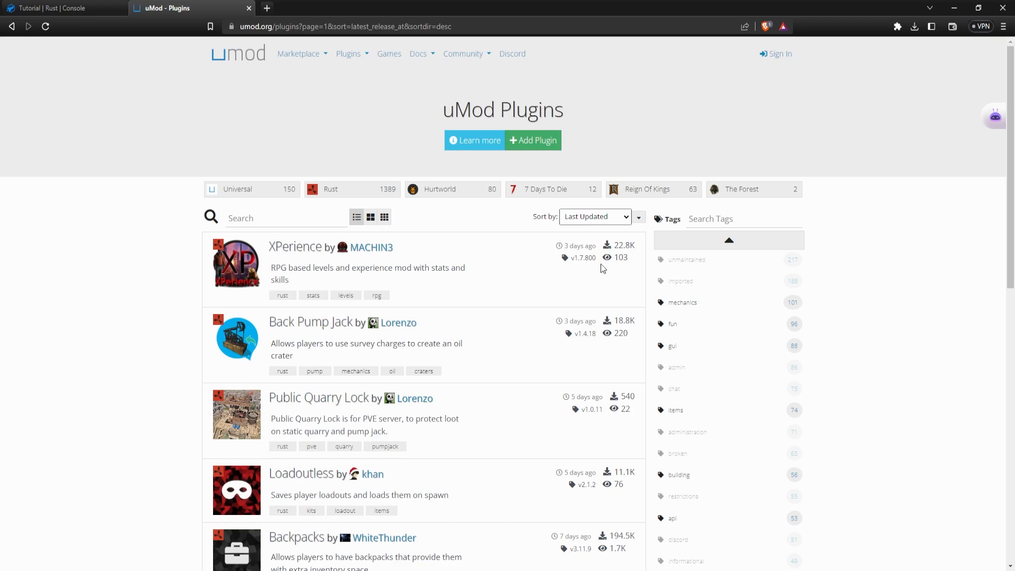
left_click(593, 216)
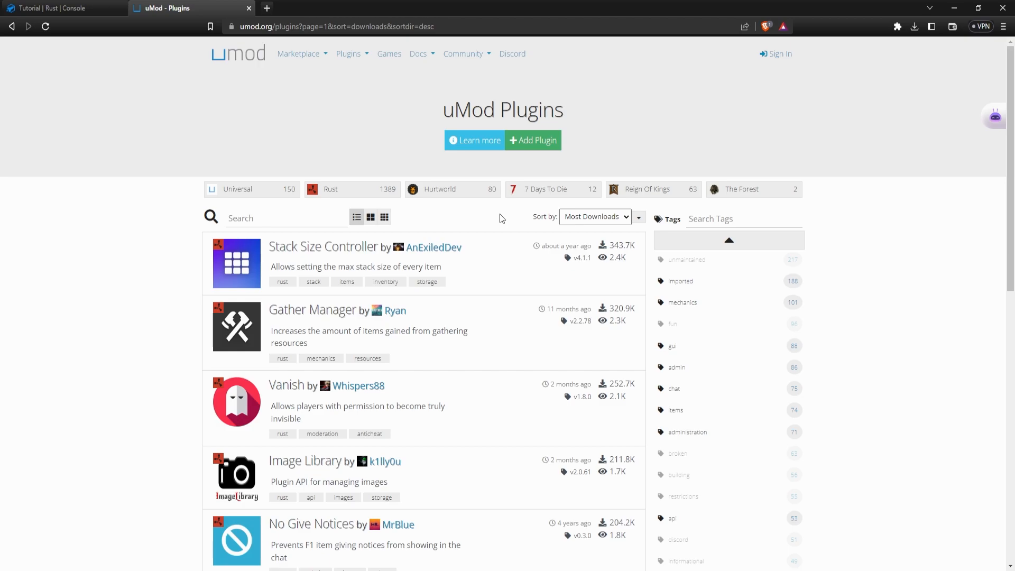
scroll("down", 3)
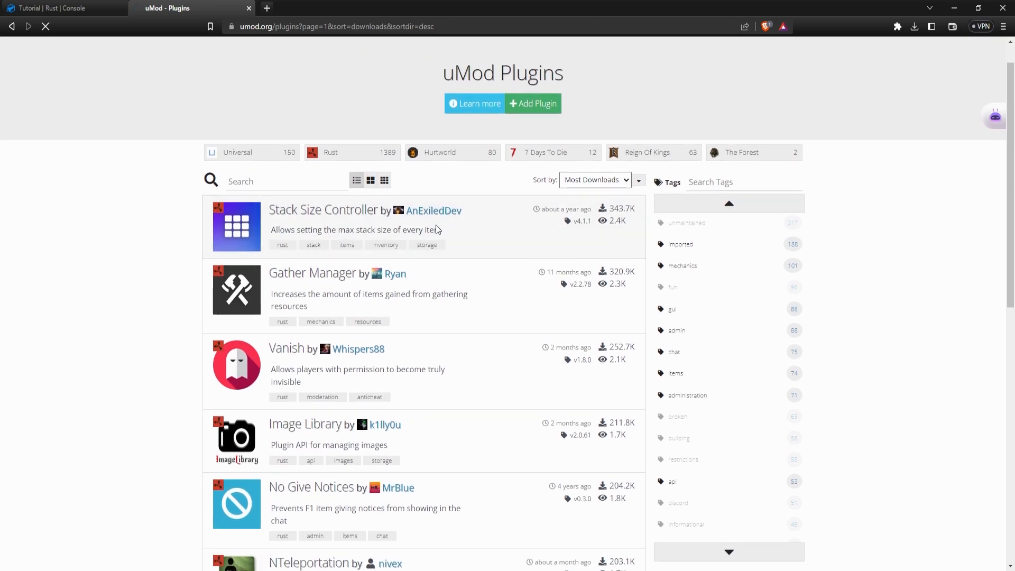
left_click(329, 210)
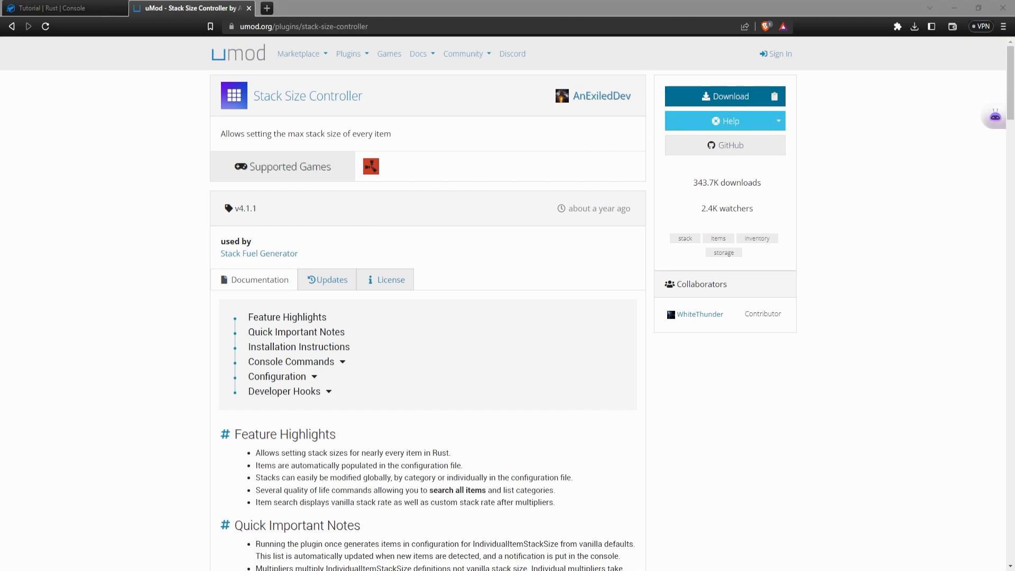
left_click(65, 7)
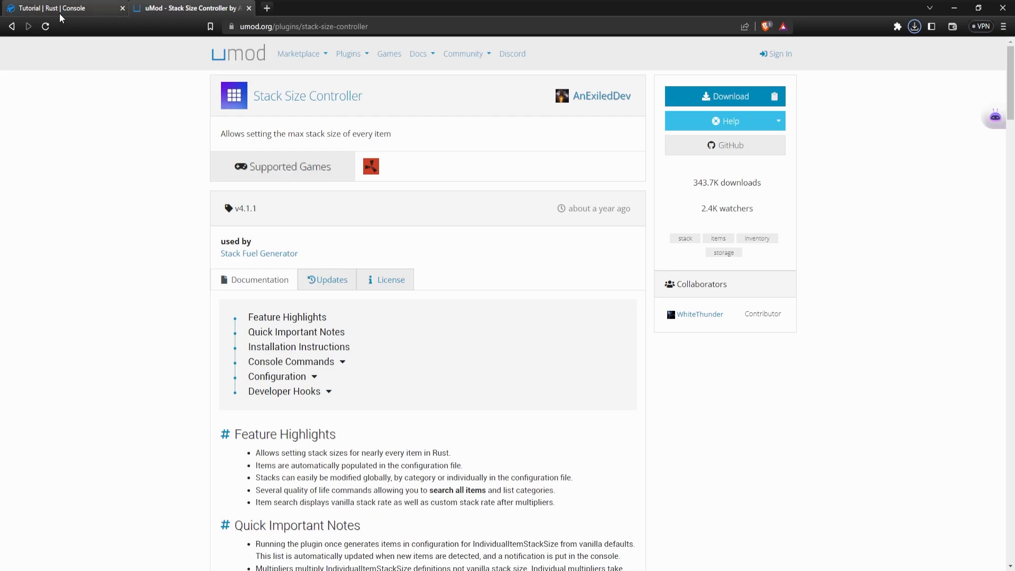
Step: Upload StackSizeController.cs into the server's oxide/plugins folder via the file manager
left_click(58, 8)
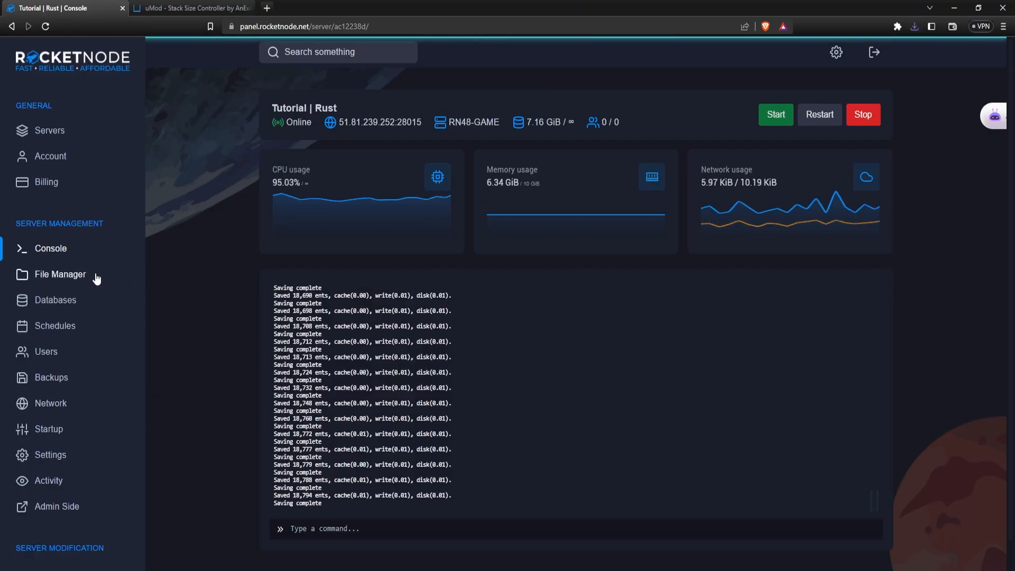
left_click(59, 274)
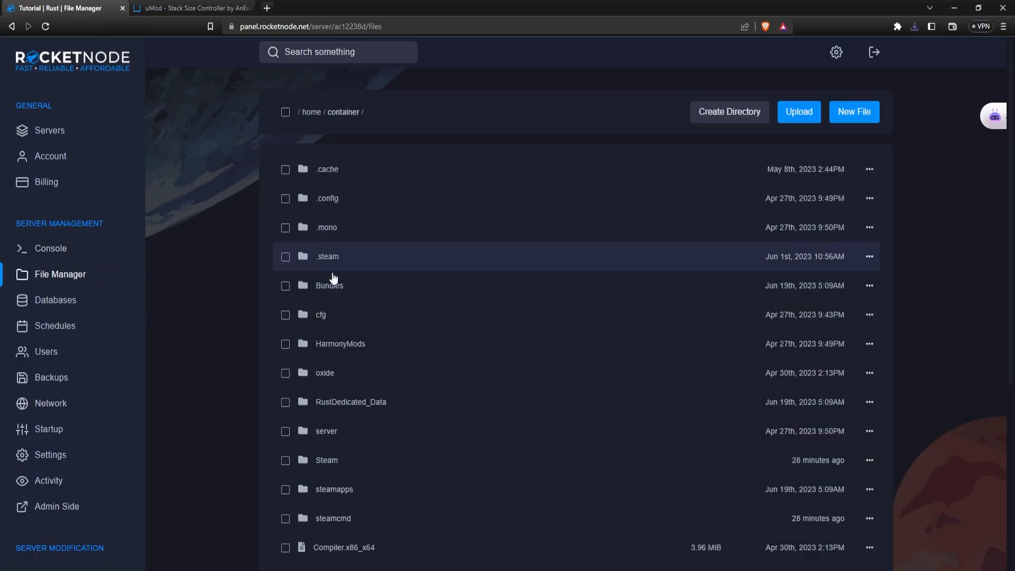
double_click(324, 372)
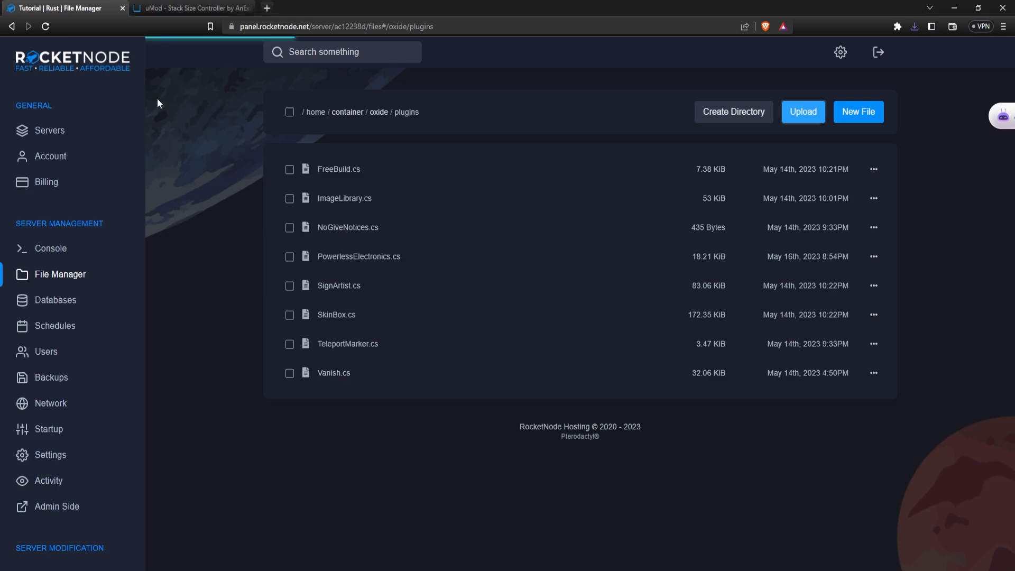
left_click(802, 111)
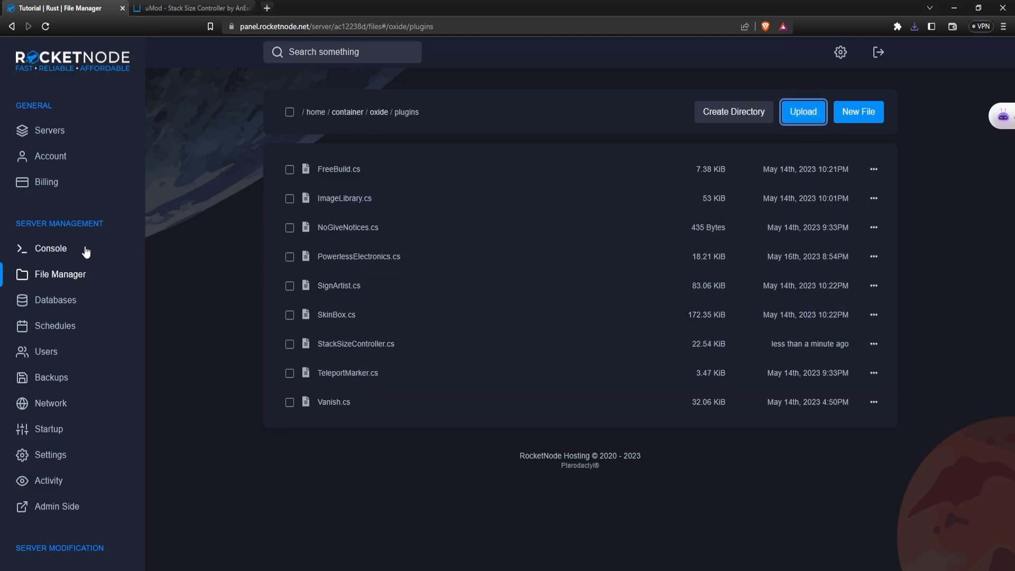
Step: Show the console log line confirming Stack Size Controller v4.1.1 compiled and loaded
left_click(50, 247)
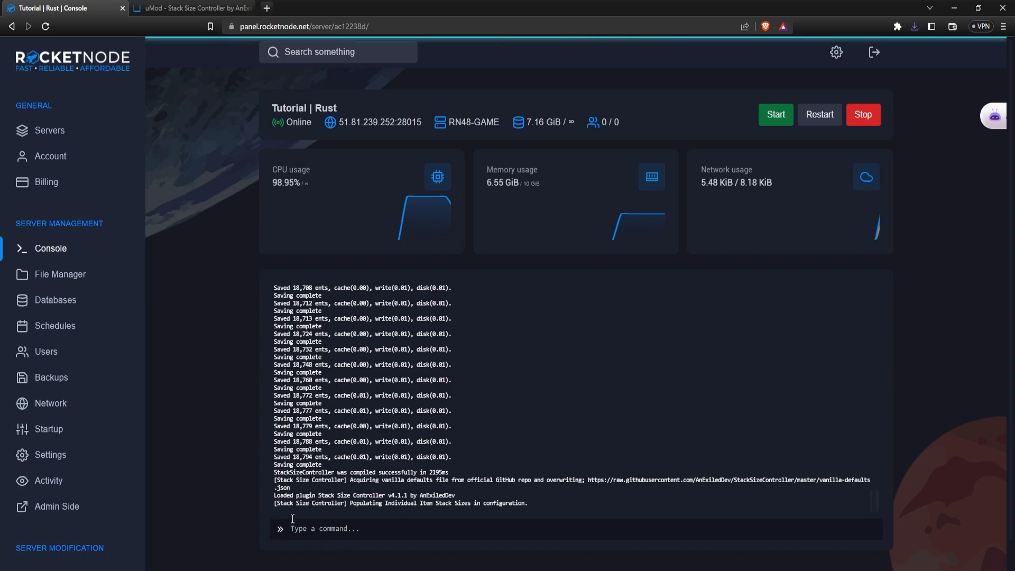
double_click(332, 494)
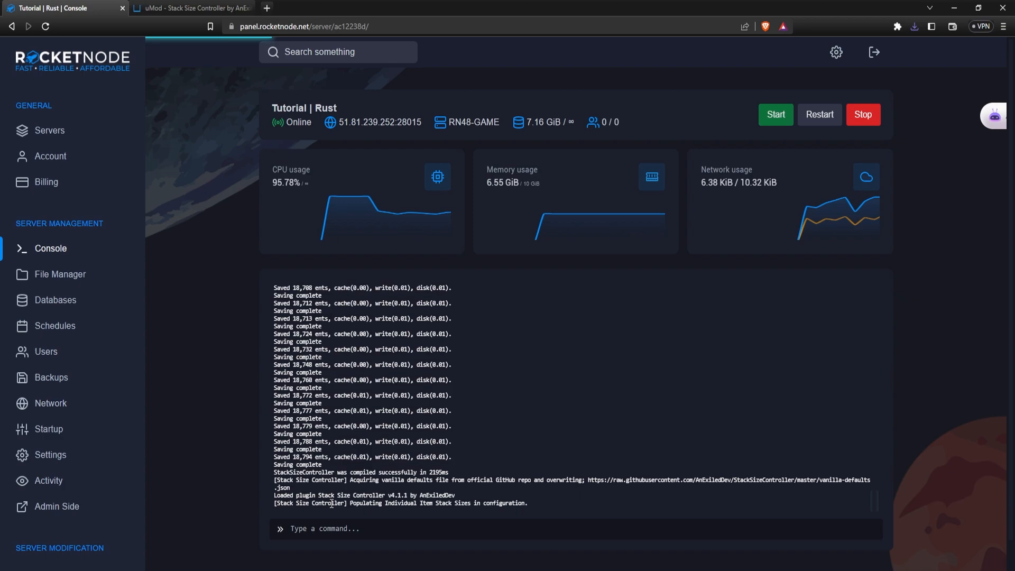
mouse_move(217, 435)
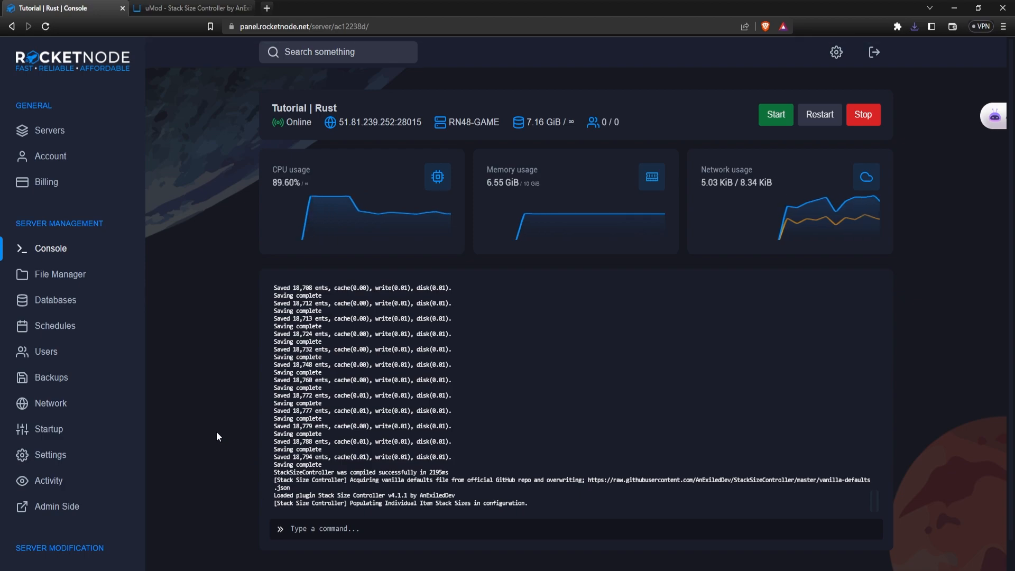